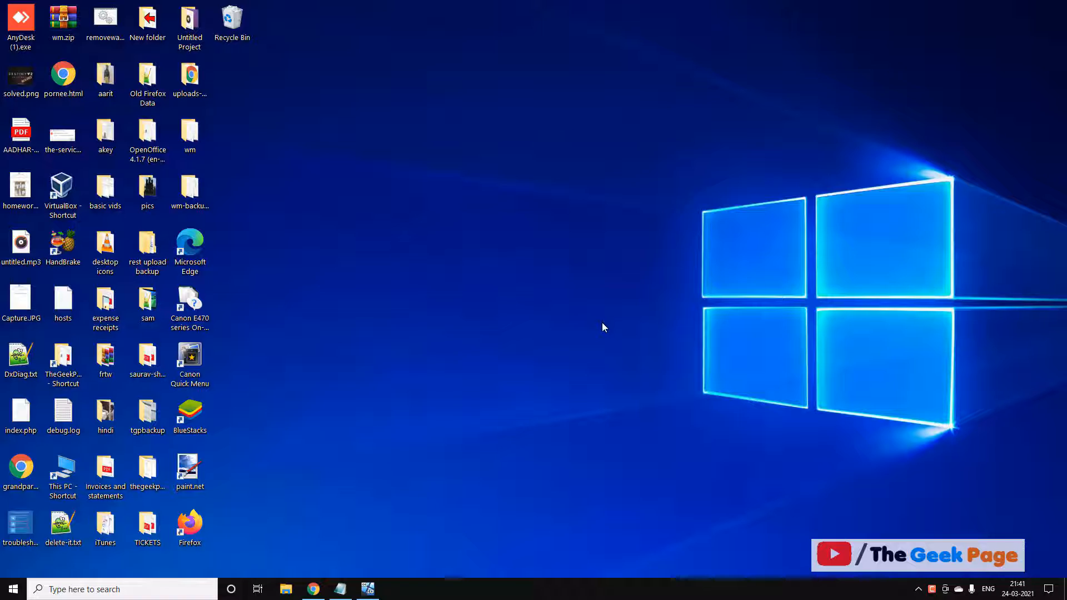
Search for powercfg.cpl from the taskbar to open Power Options
{"action": "left_click", "coordinate": [147, 527]}
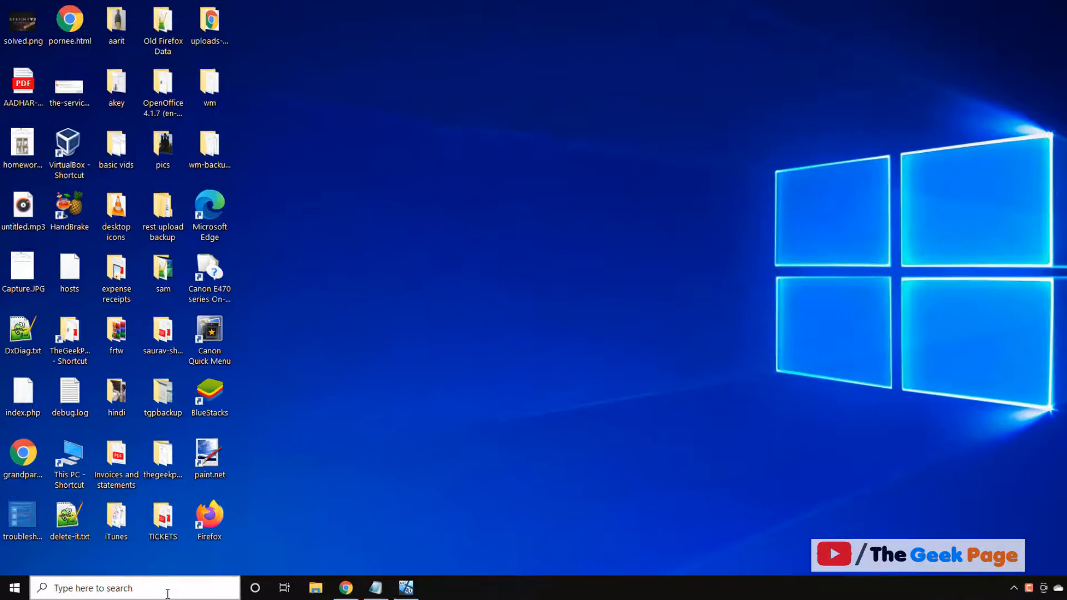
{"action": "type", "text": "powercf"}
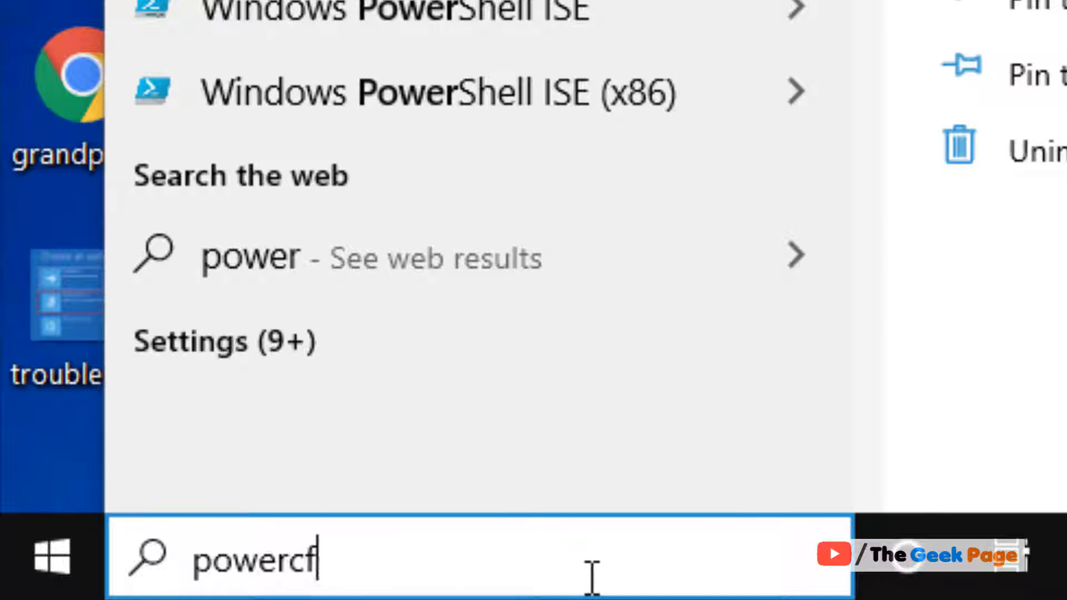
{"action": "type", "text": "g.cpl"}
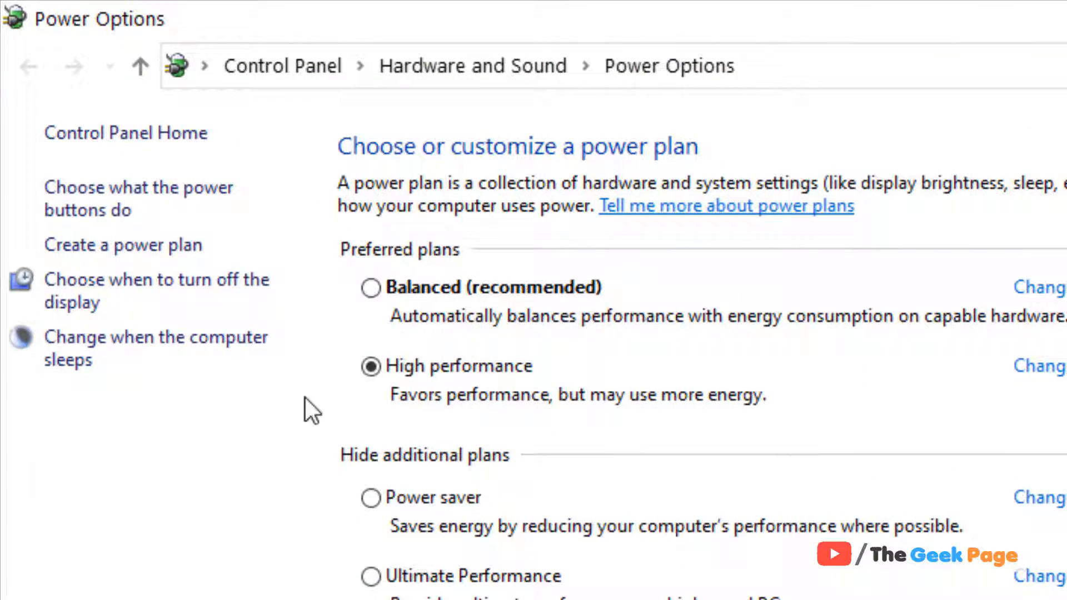
Uncheck 'Turn on fast startup' in the power button settings and save the change
{"action": "left_click", "coordinate": [138, 198]}
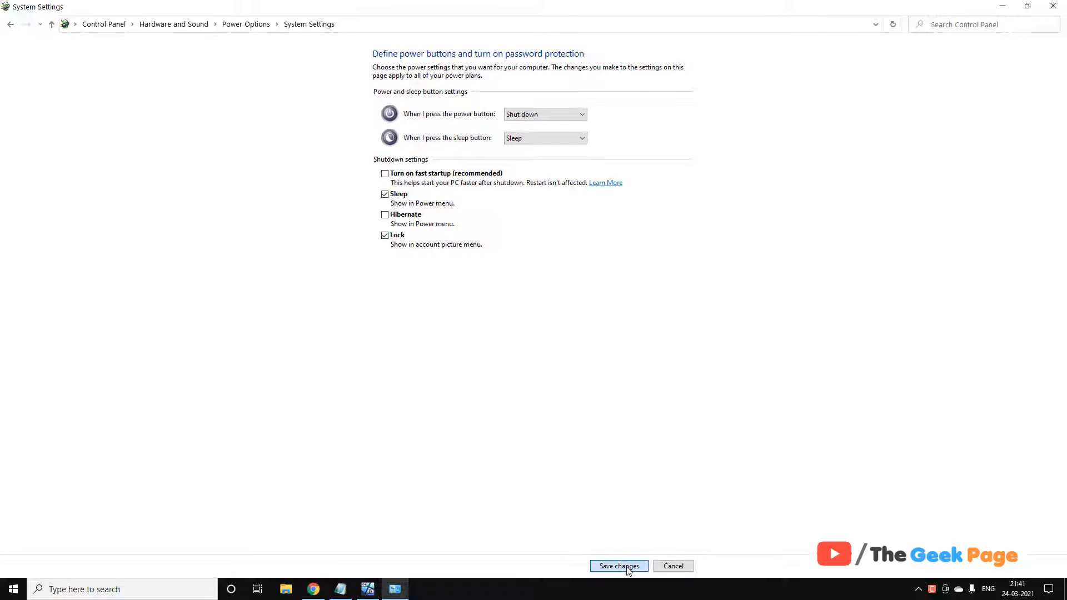
{"action": "left_click", "coordinate": [618, 566]}
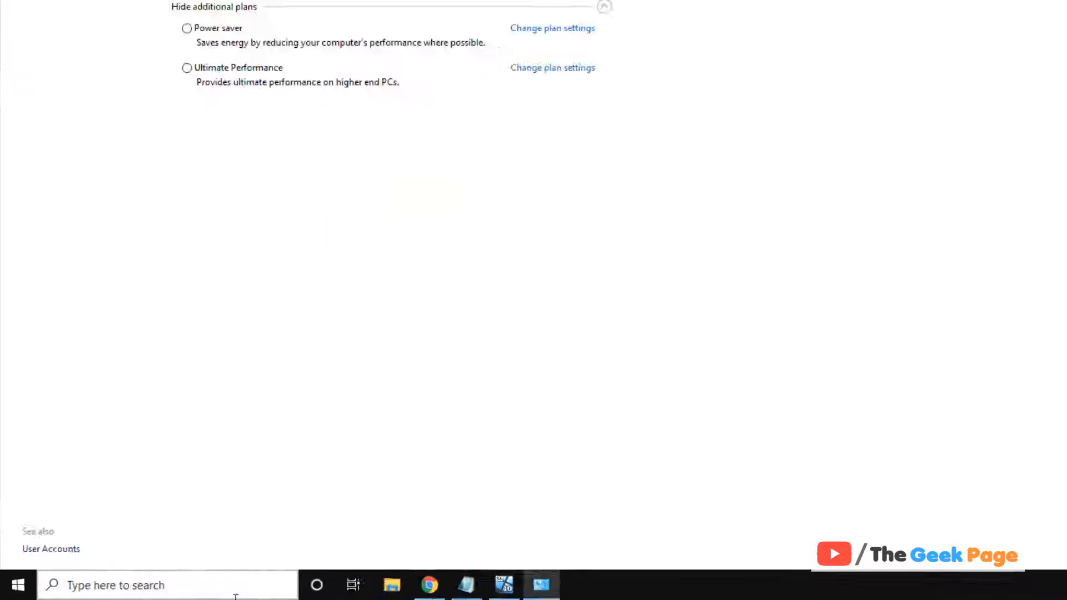
Open 'Change plan settings' for the High performance plan
{"action": "type", "text": "pla"}
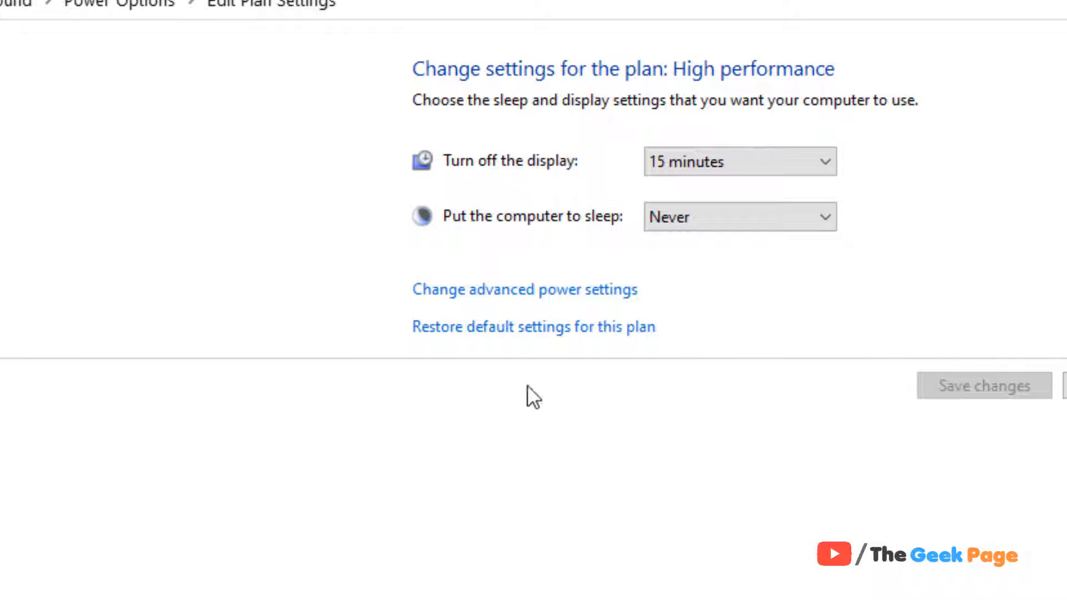
In advanced power settings, set Sleep > Allow wake timers to Disable and apply
{"action": "left_click", "coordinate": [524, 288]}
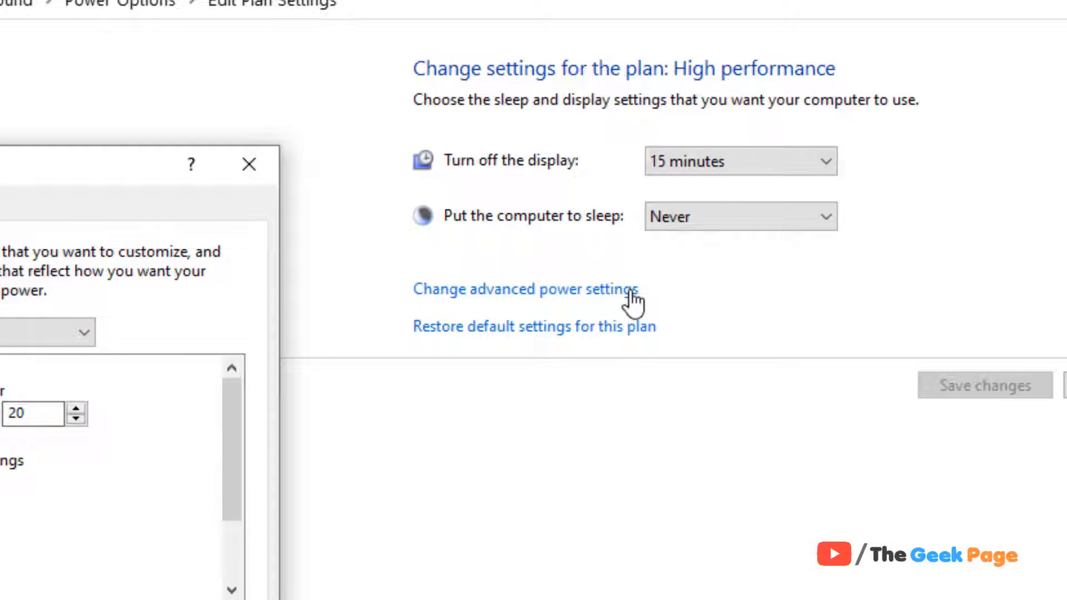
{"action": "left_click", "coordinate": [525, 288]}
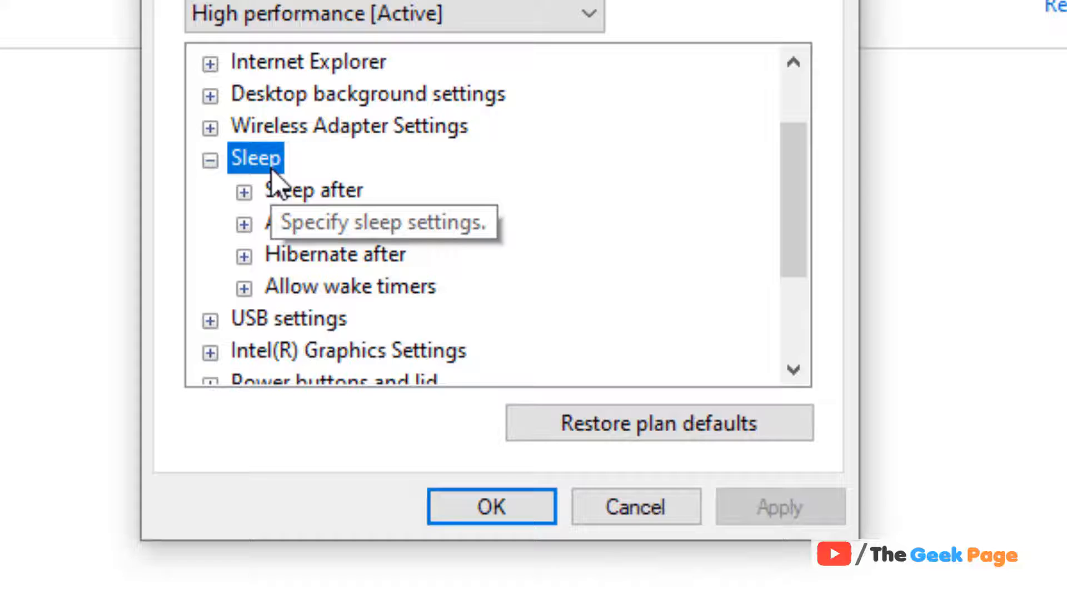
{"action": "mouse_move", "coordinate": [463, 305]}
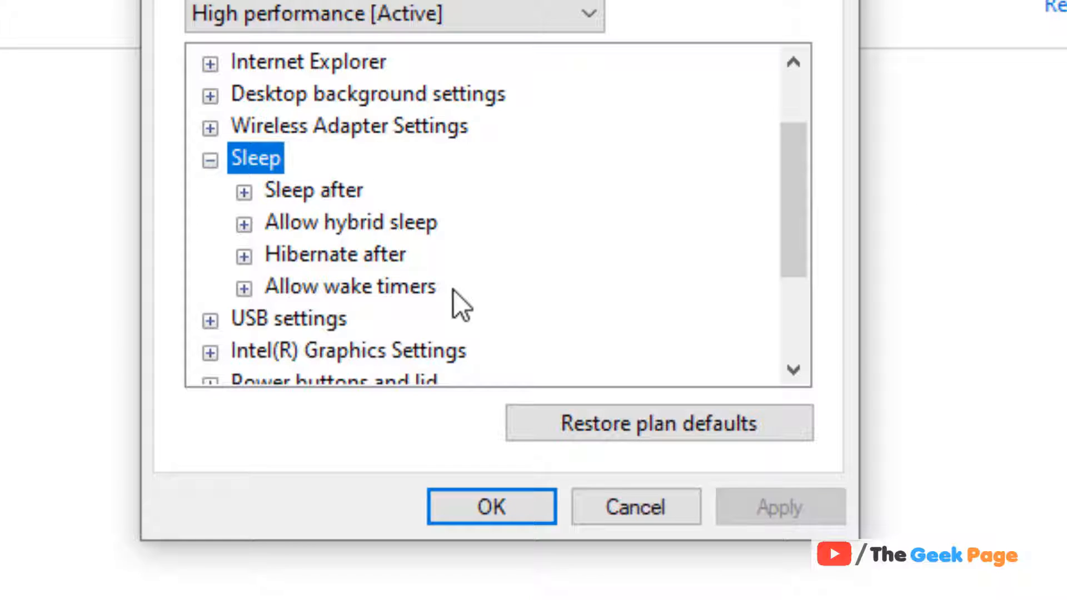
{"action": "mouse_move", "coordinate": [422, 300]}
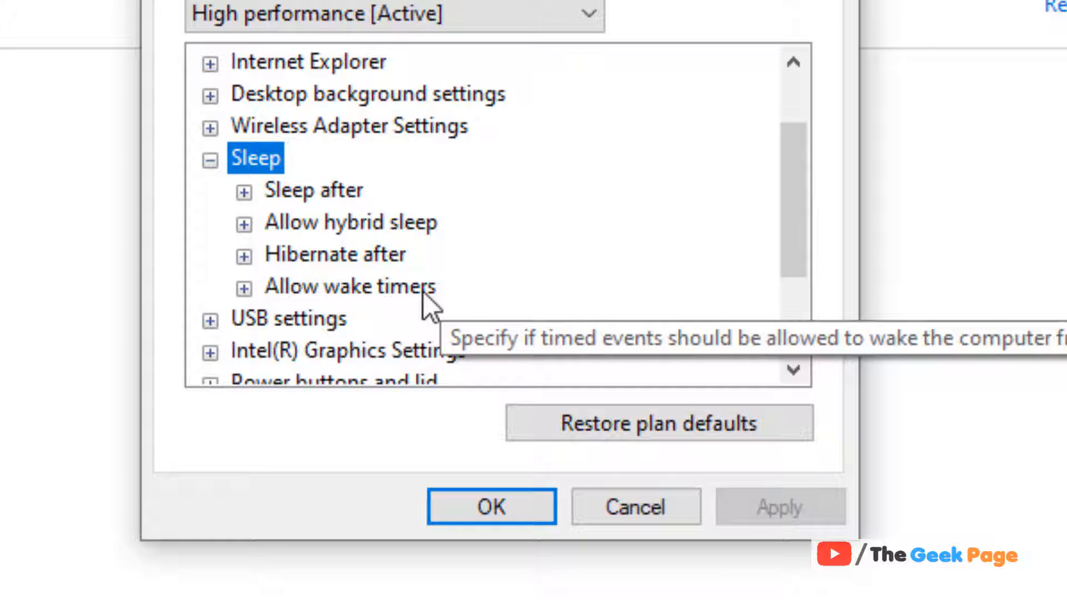
{"action": "left_click", "coordinate": [243, 288]}
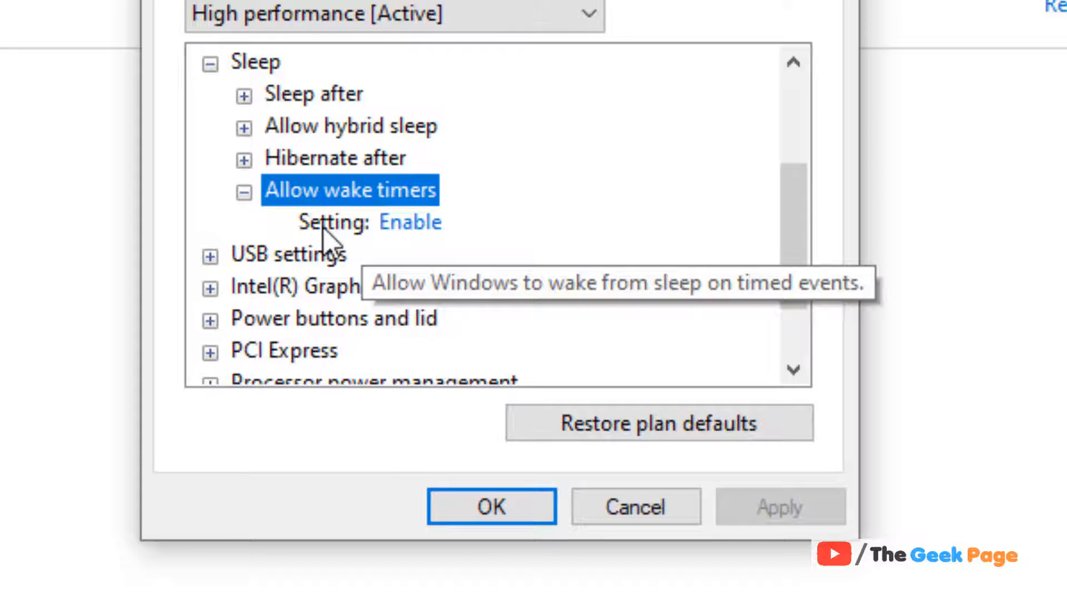
{"action": "left_click", "coordinate": [409, 223]}
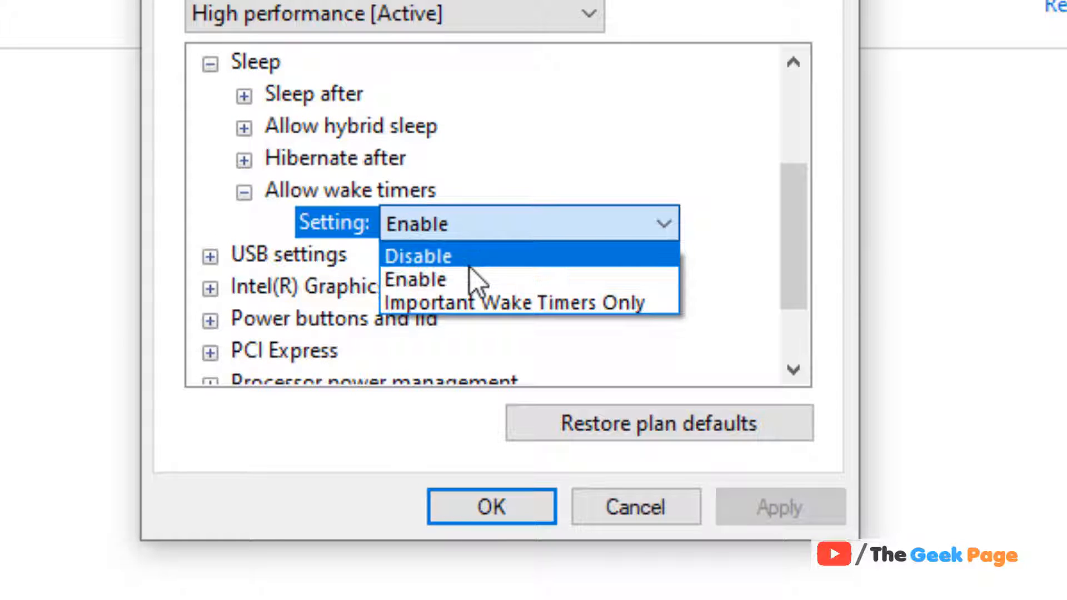
{"action": "left_click", "coordinate": [418, 255]}
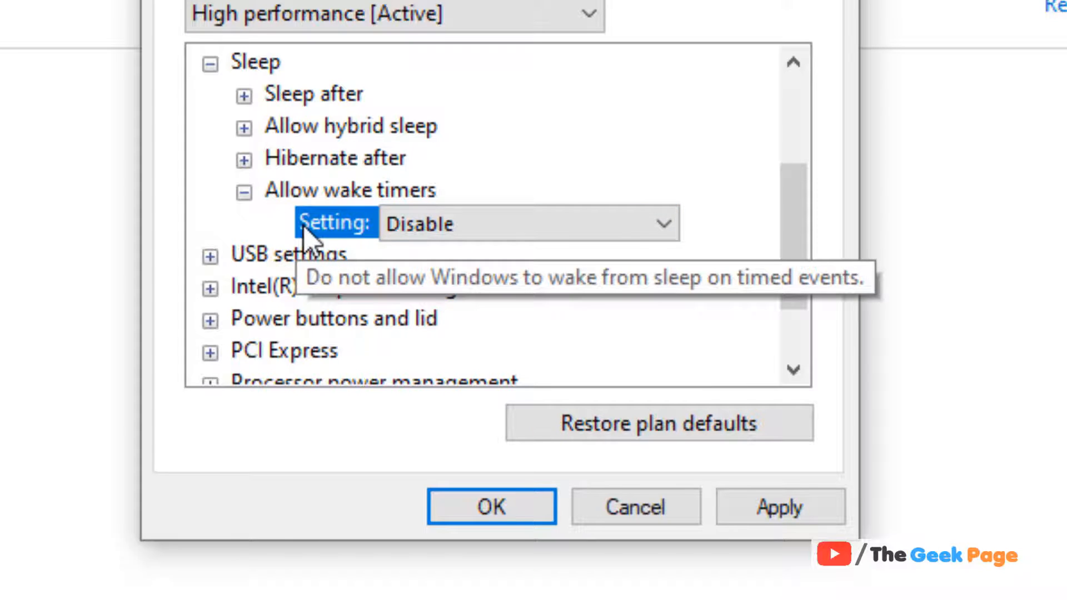
{"action": "mouse_move", "coordinate": [623, 318]}
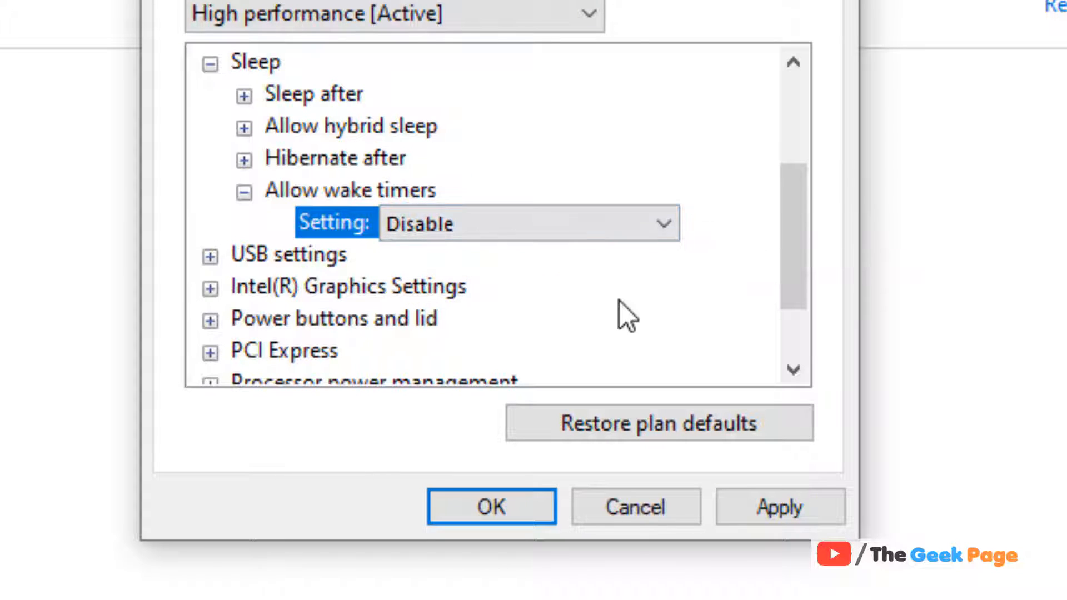
{"action": "mouse_move", "coordinate": [367, 286]}
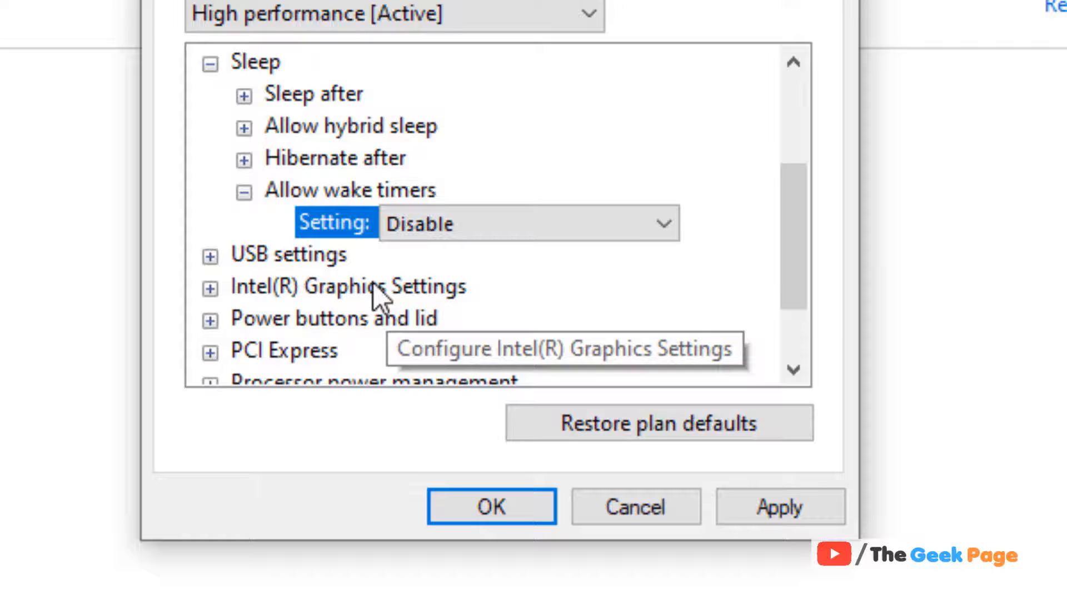
{"action": "mouse_move", "coordinate": [327, 257]}
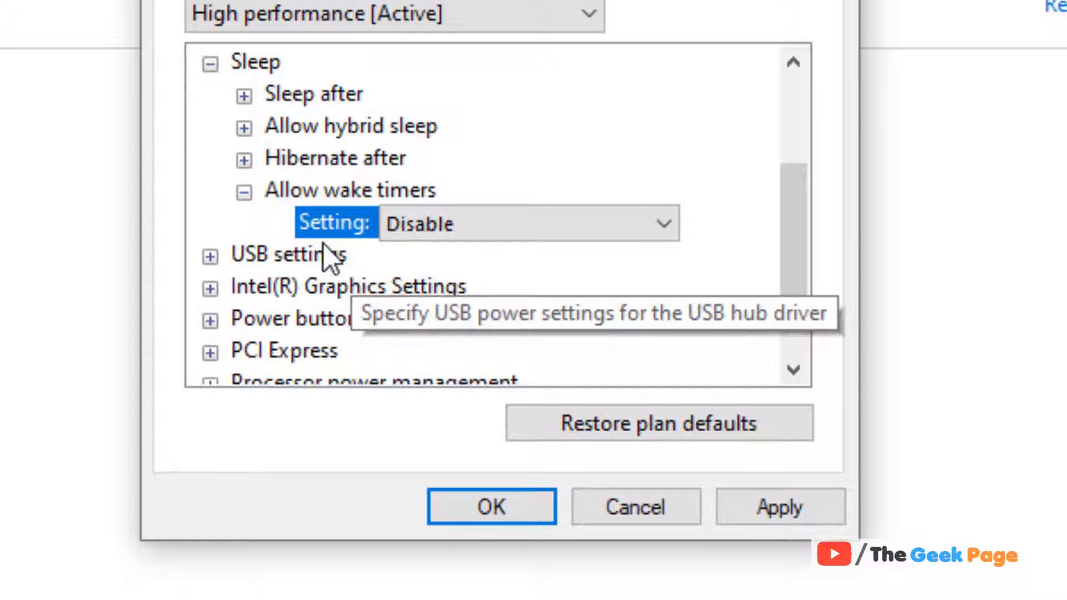
{"action": "mouse_move", "coordinate": [395, 282]}
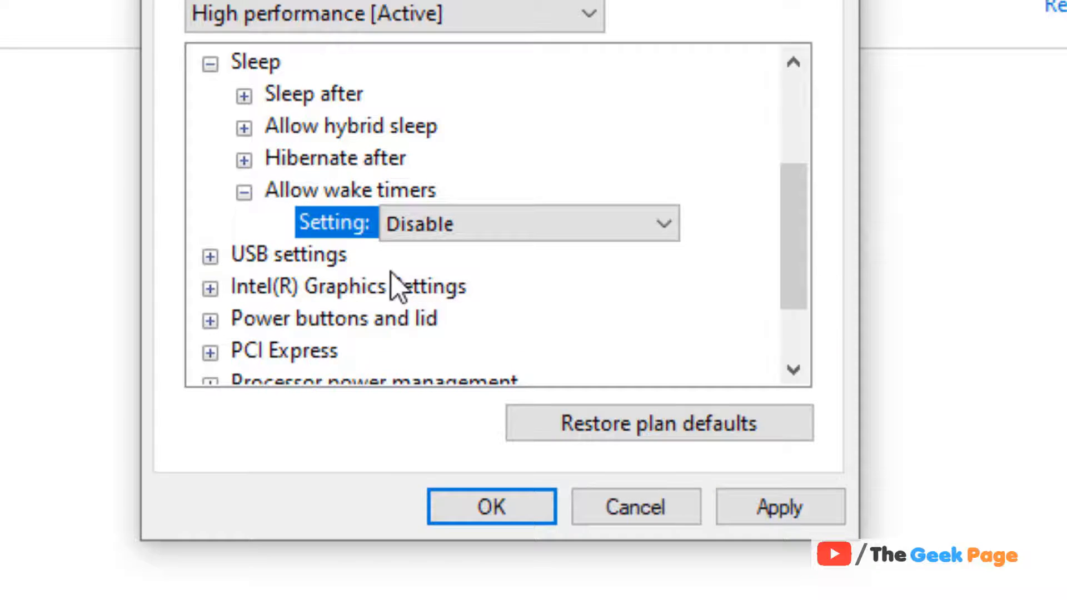
{"action": "mouse_move", "coordinate": [487, 248]}
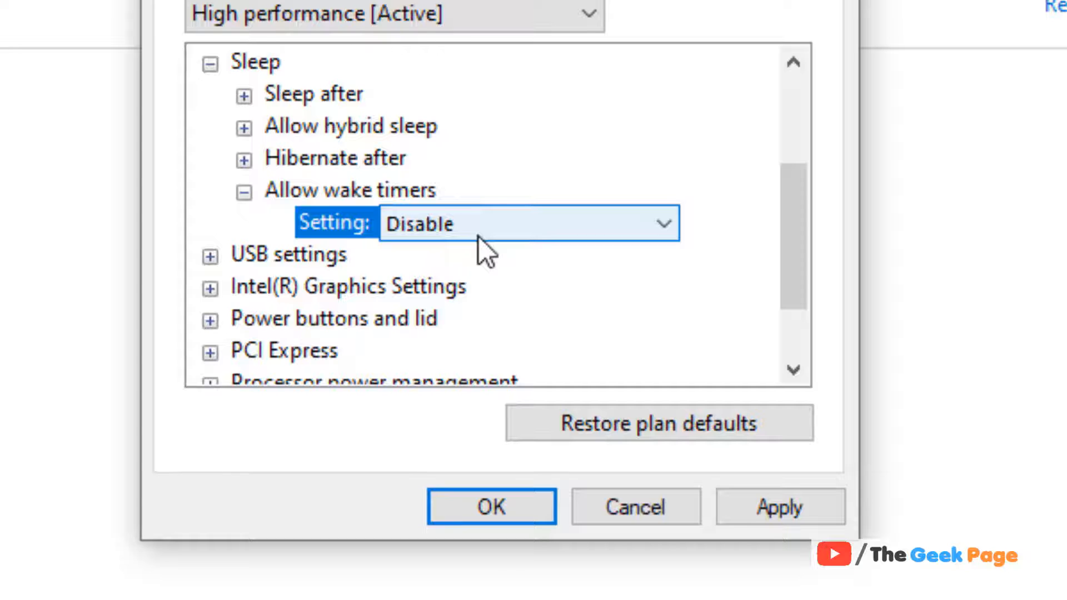
{"action": "left_click", "coordinate": [779, 507]}
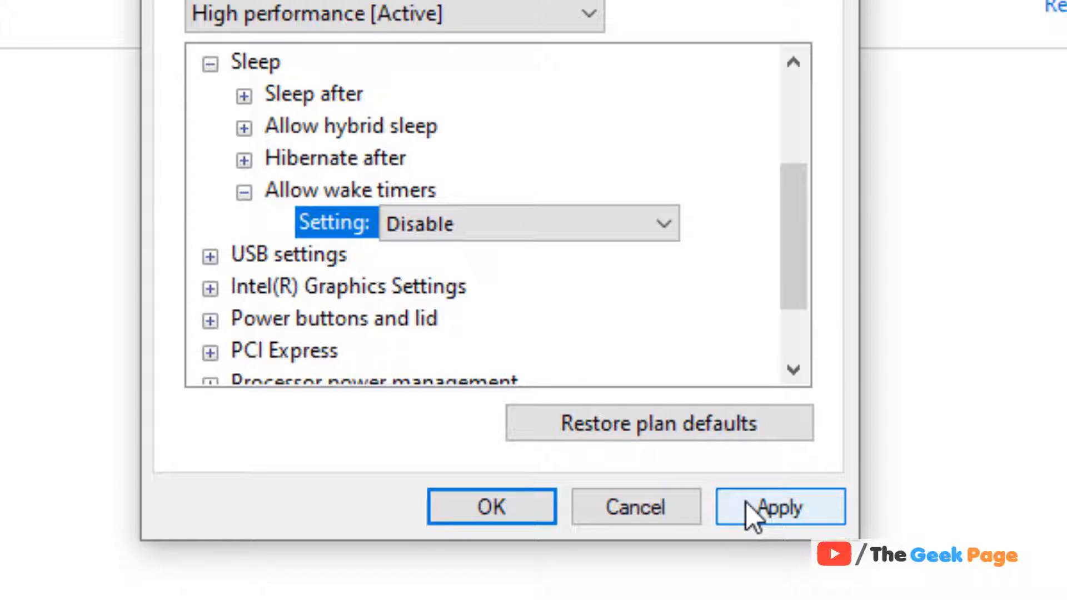
{"action": "left_click", "coordinate": [491, 506]}
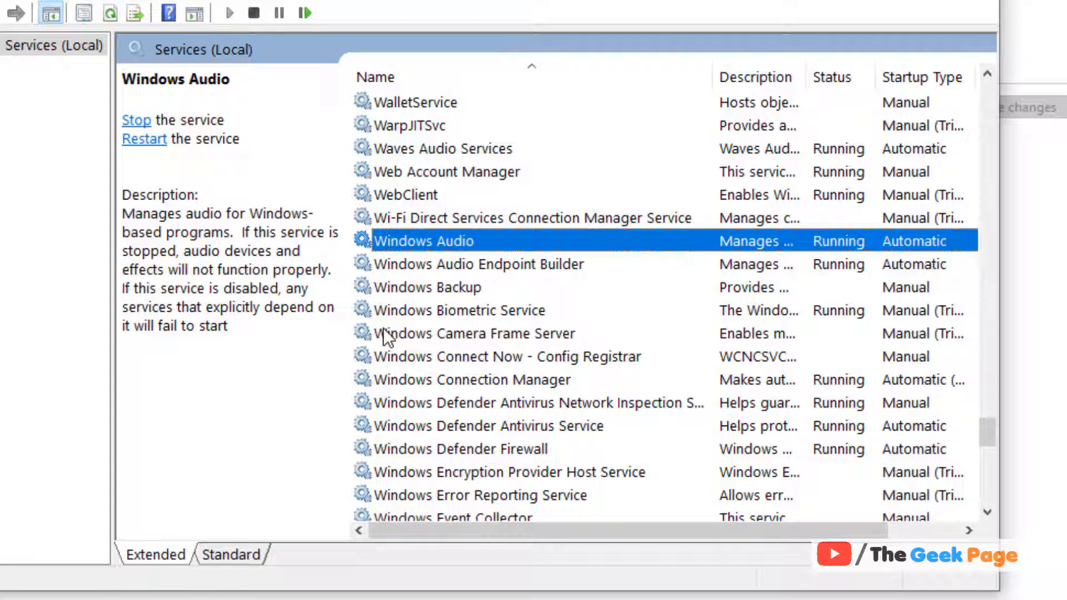
{"action": "mouse_move", "coordinate": [428, 327]}
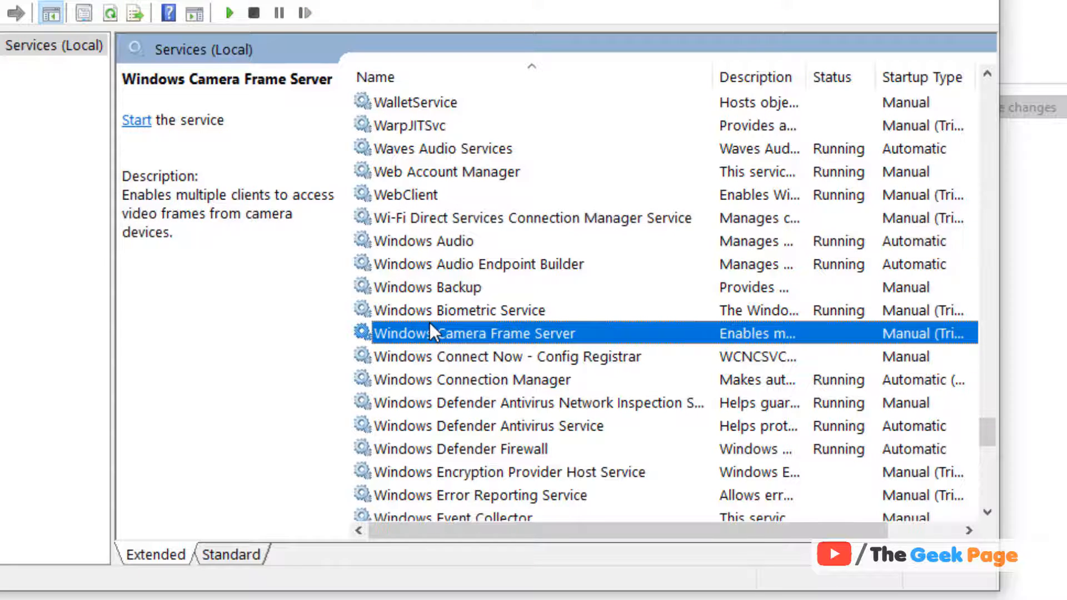
Start the stopped Windows Update service from its Properties dialog, then close it
{"action": "left_click", "coordinate": [507, 356]}
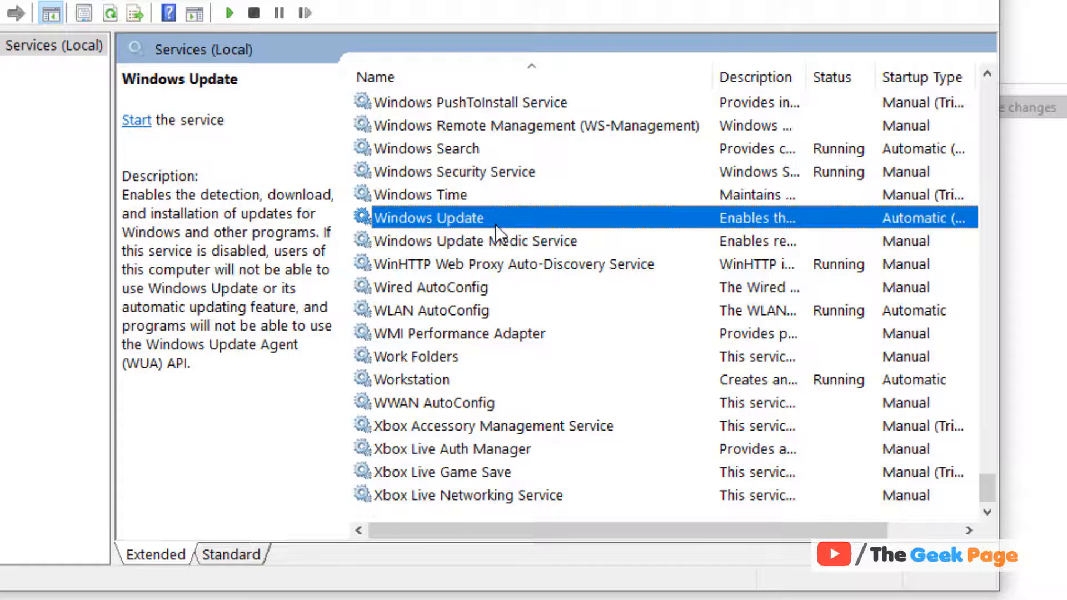
{"action": "double_click", "coordinate": [429, 218]}
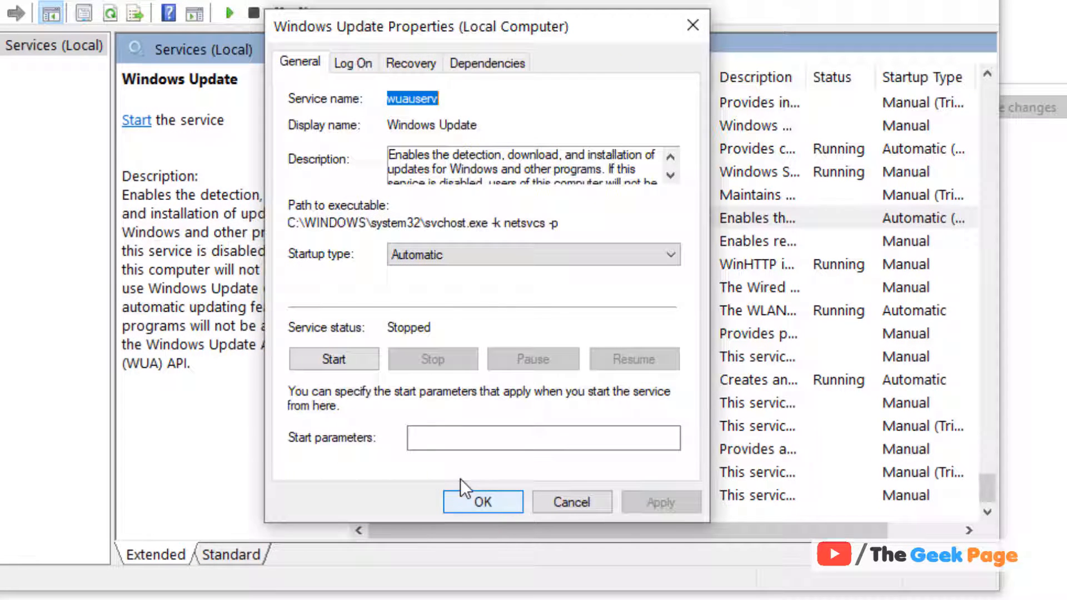
{"action": "left_click", "coordinate": [334, 358]}
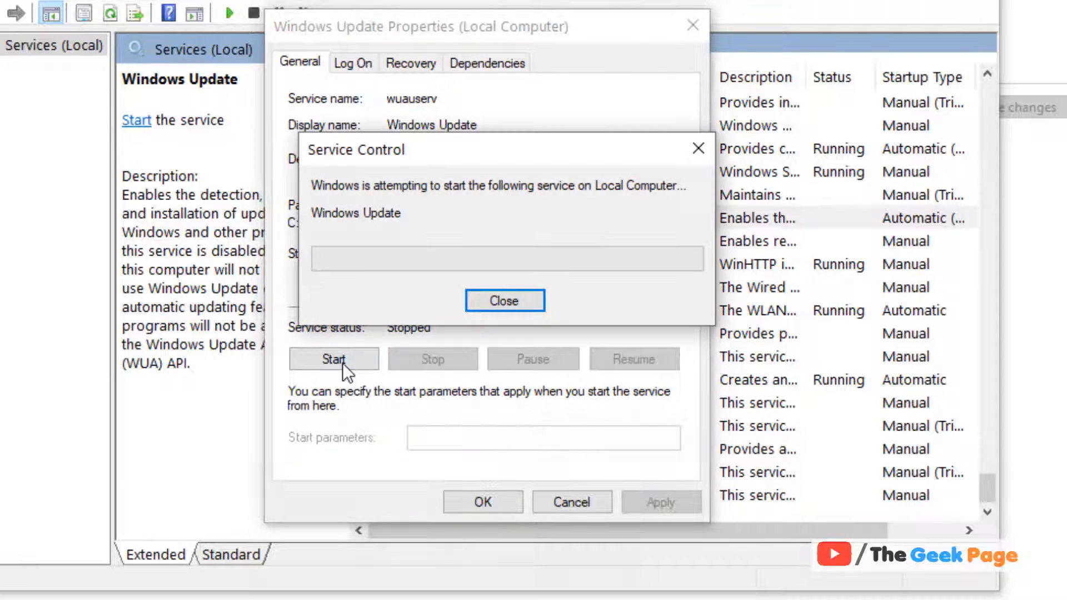
{"action": "left_click", "coordinate": [504, 300]}
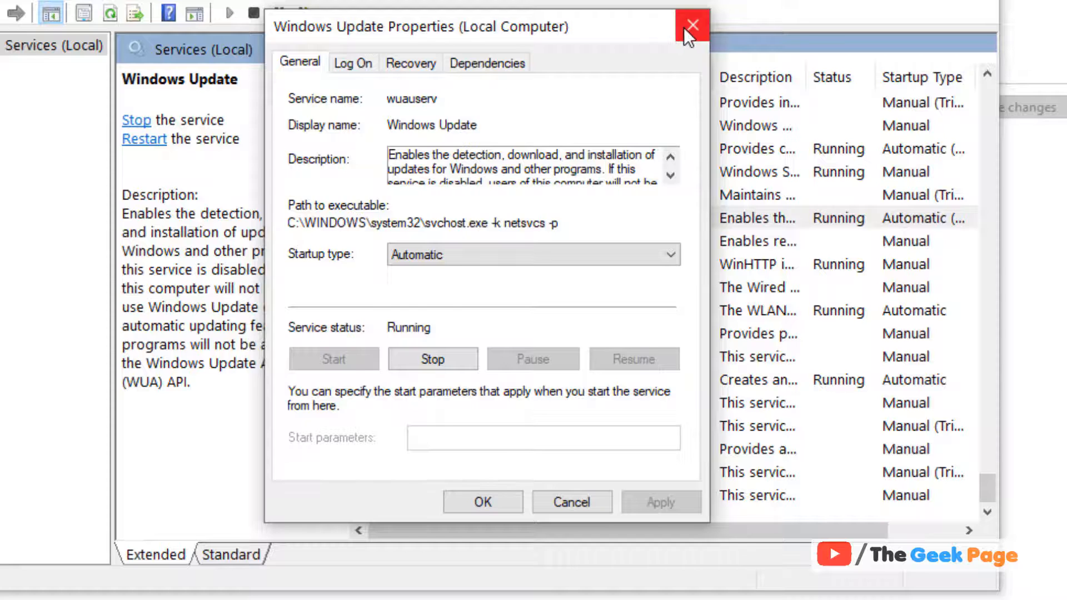
{"action": "left_click", "coordinate": [691, 25]}
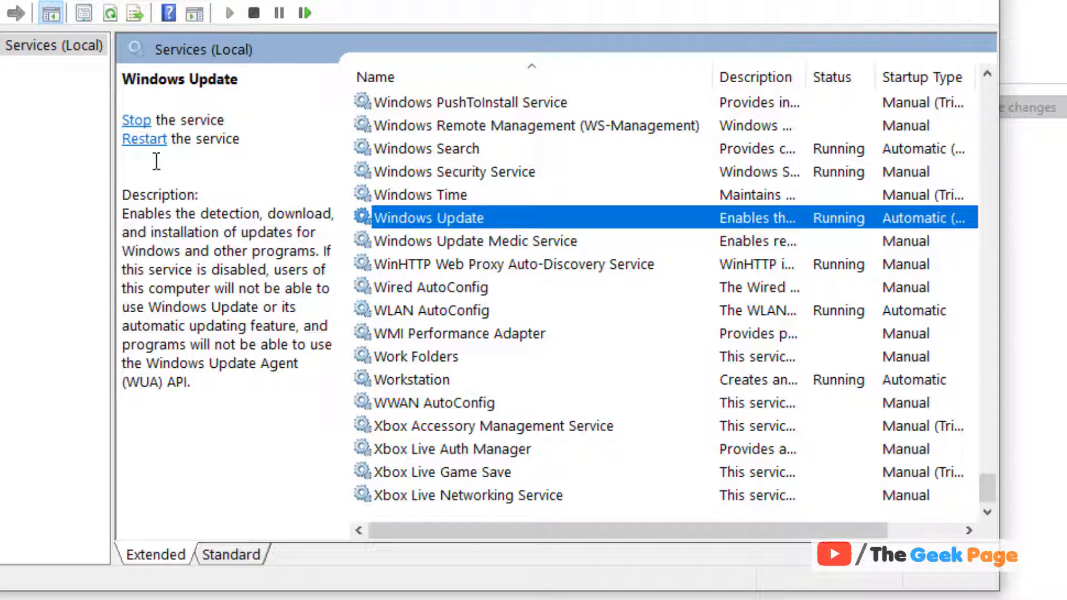
Restart the Windows Update service from the Services left pane
{"action": "left_click", "coordinate": [136, 120]}
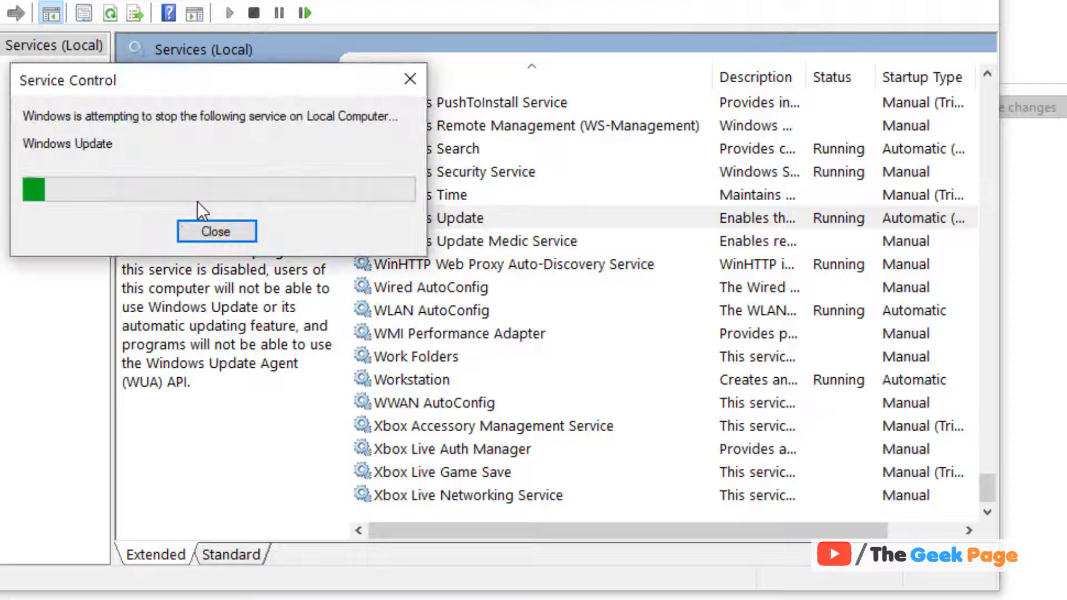
{"action": "left_click", "coordinate": [216, 231]}
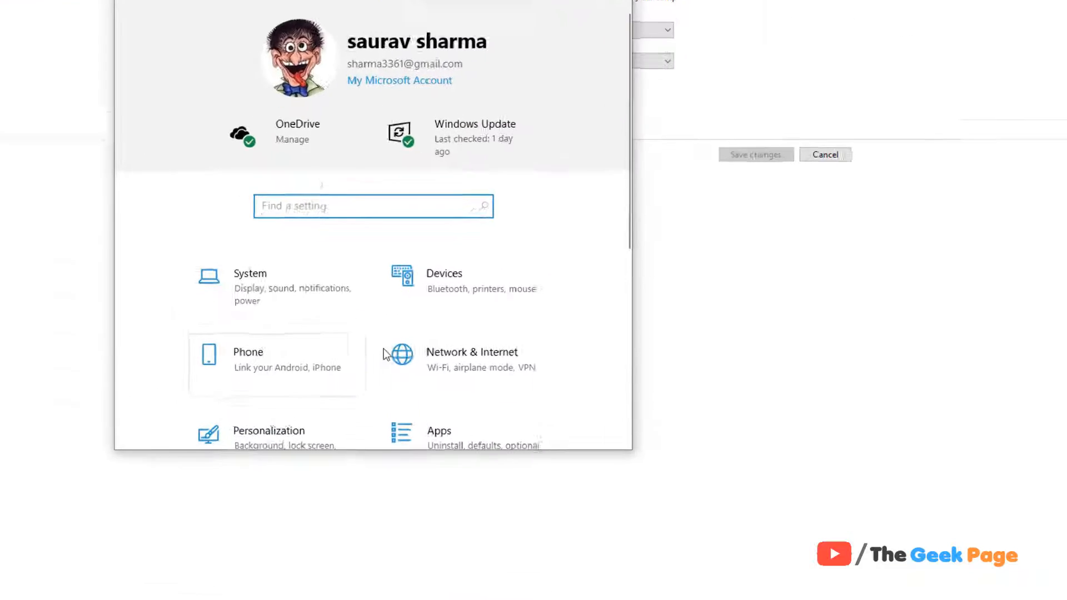
Run Check for updates under Settings > Update & Security
{"action": "scroll", "scroll_direction": "down", "scroll_amount": 3}
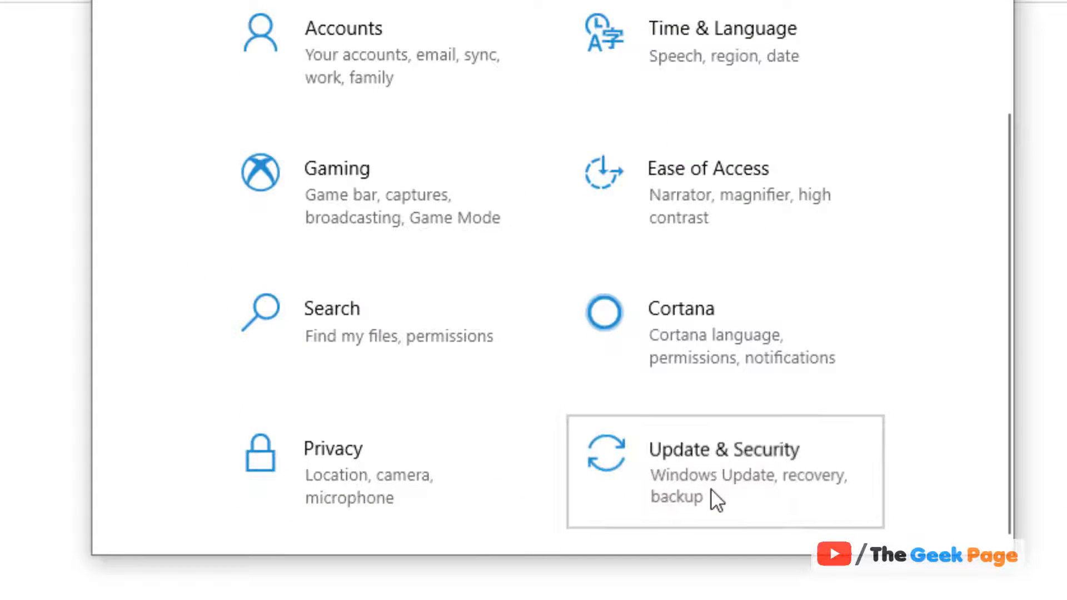
{"action": "left_click", "coordinate": [724, 472]}
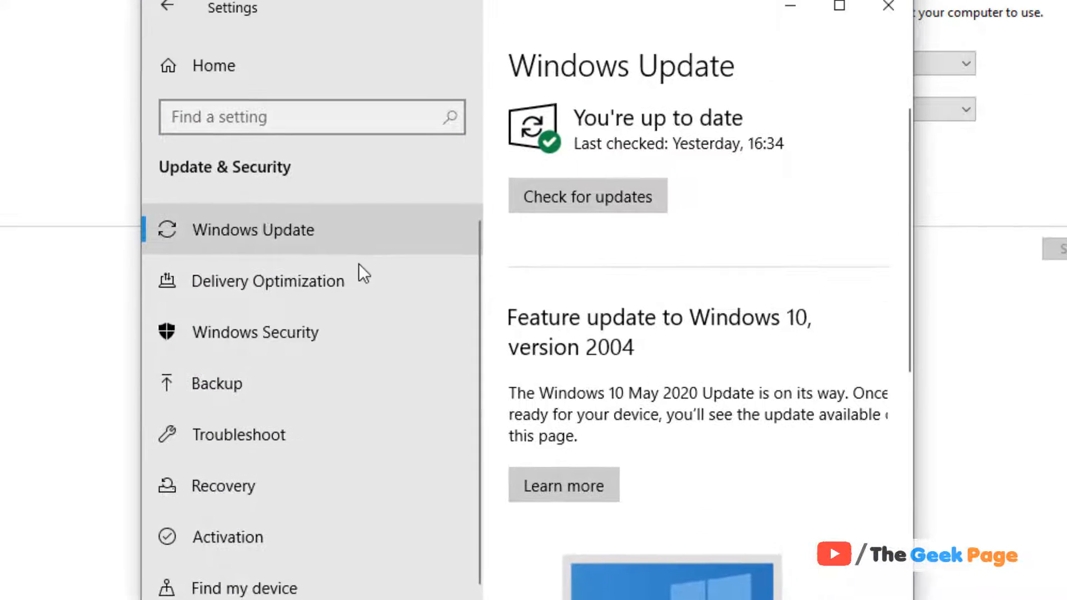
{"action": "left_click", "coordinate": [587, 196]}
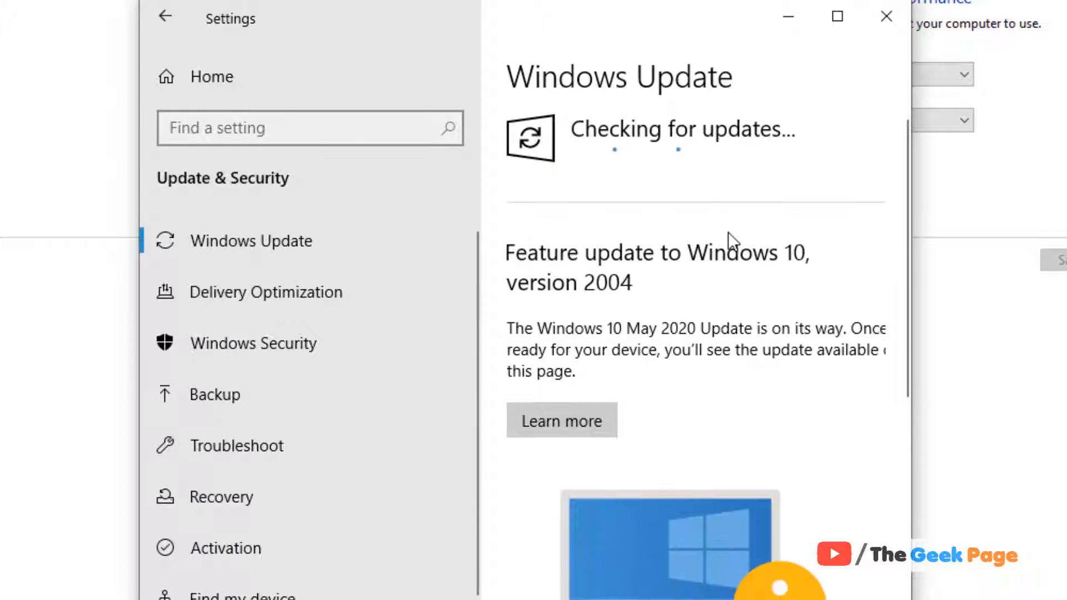
{"action": "mouse_move", "coordinate": [745, 228]}
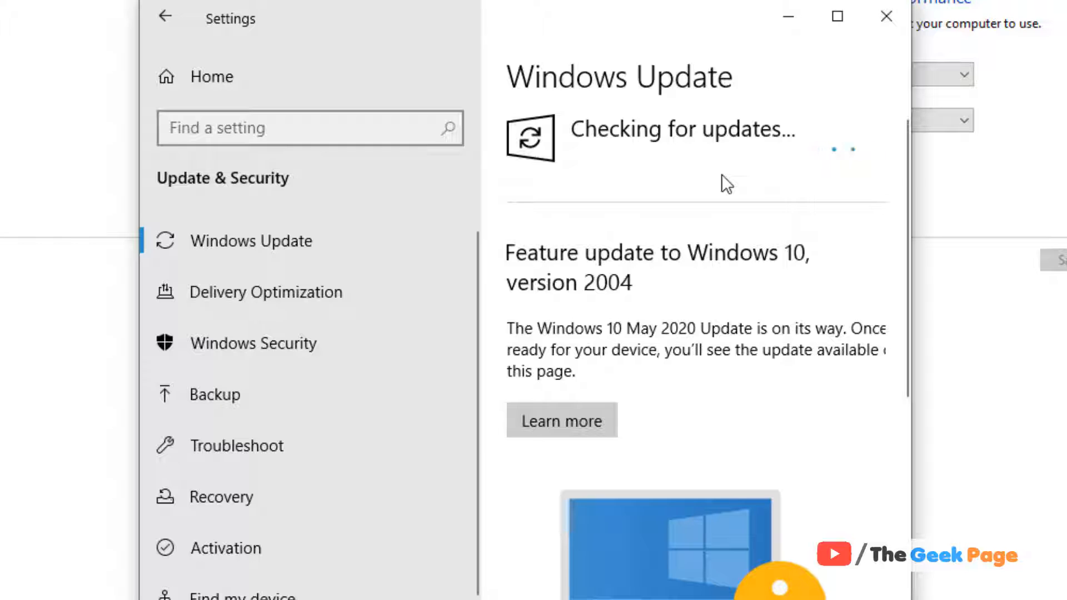
{"action": "mouse_move", "coordinate": [558, 207]}
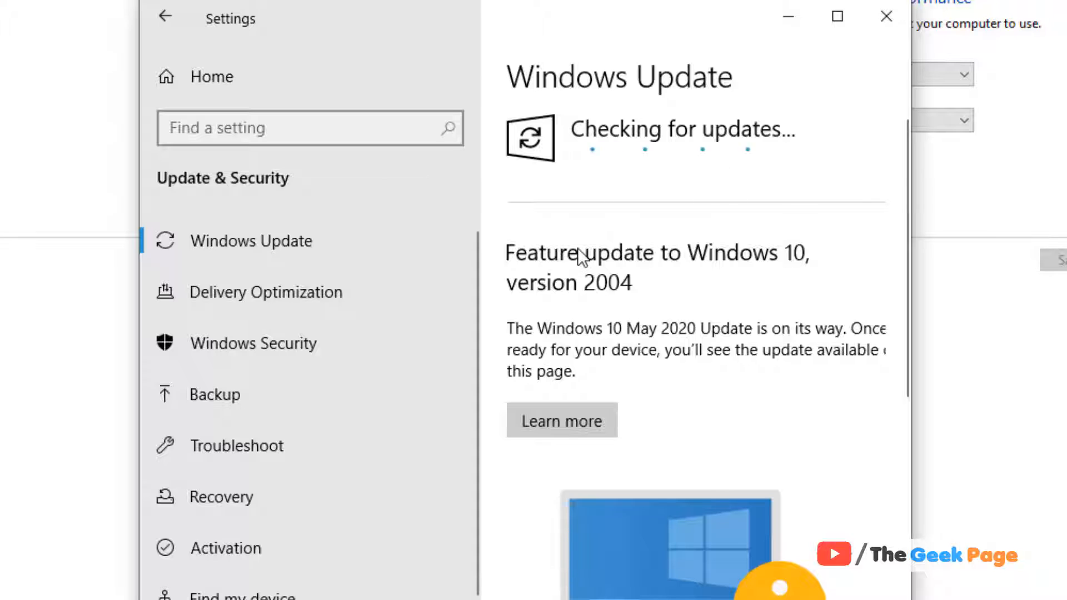
{"action": "left_click", "coordinate": [886, 16]}
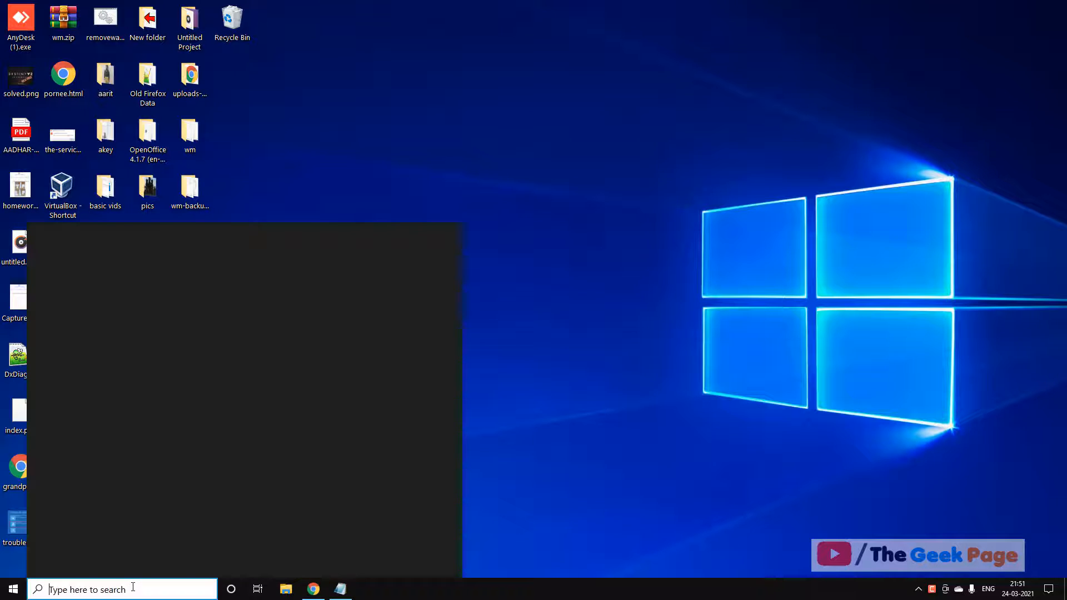
Search for cmd and run Command Prompt as administrator
{"action": "type", "text": "cmd"}
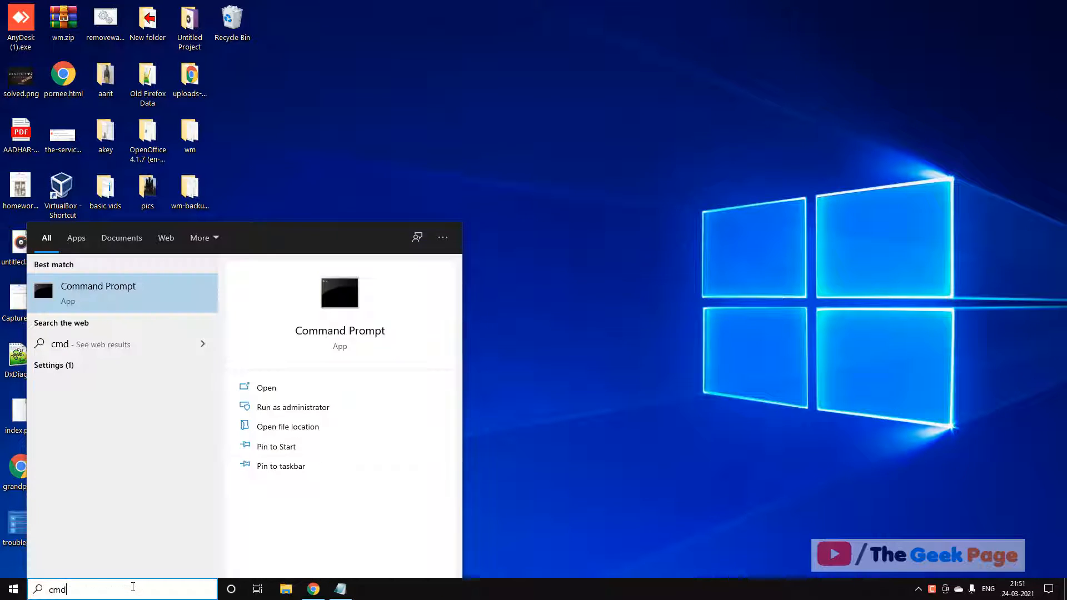
{"action": "right_click", "coordinate": [97, 293]}
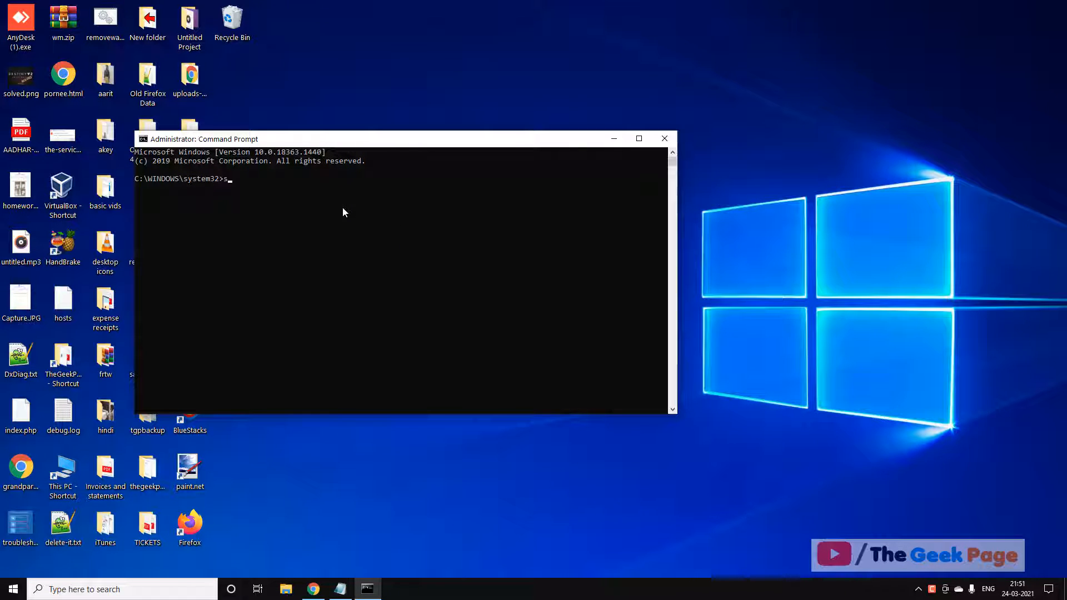
Run sfc /scannow in the administrator Command Prompt
{"action": "type", "text": "fc /sc"}
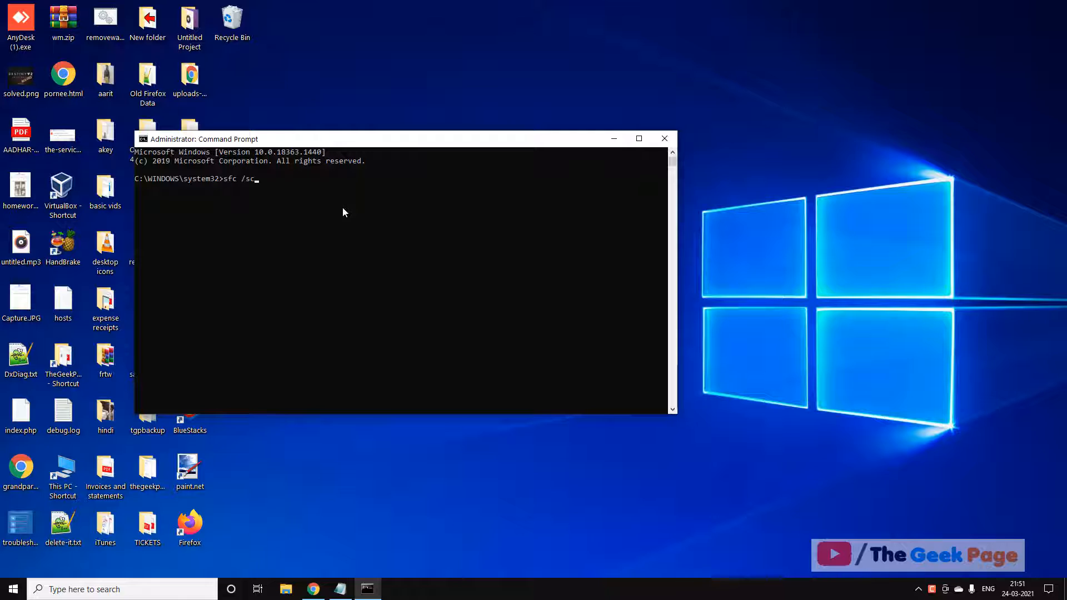
{"action": "type", "text": "annow"}
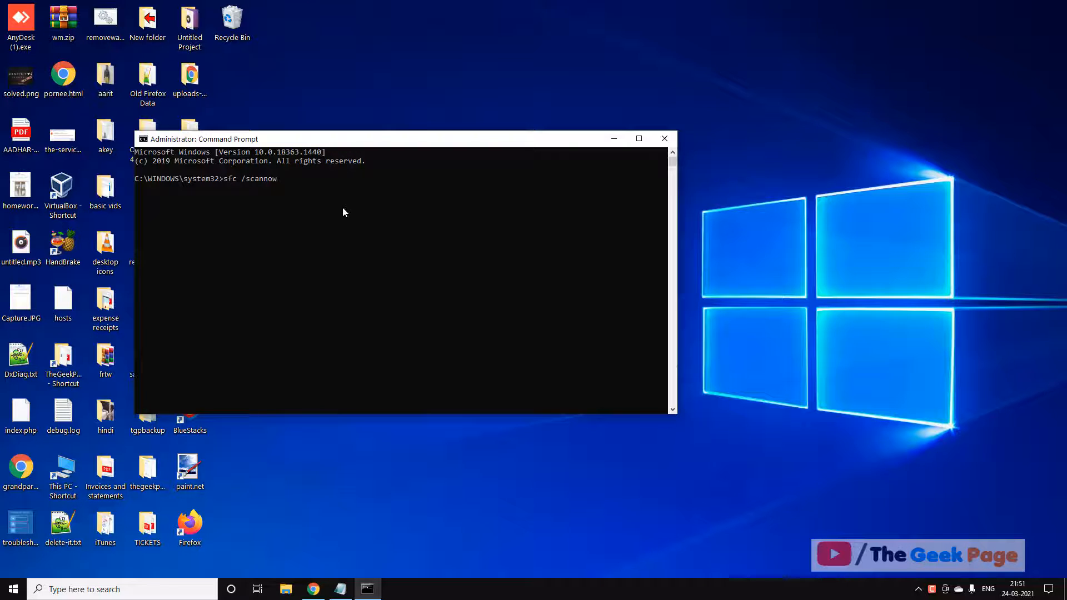
{"action": "key", "text": "Return"}
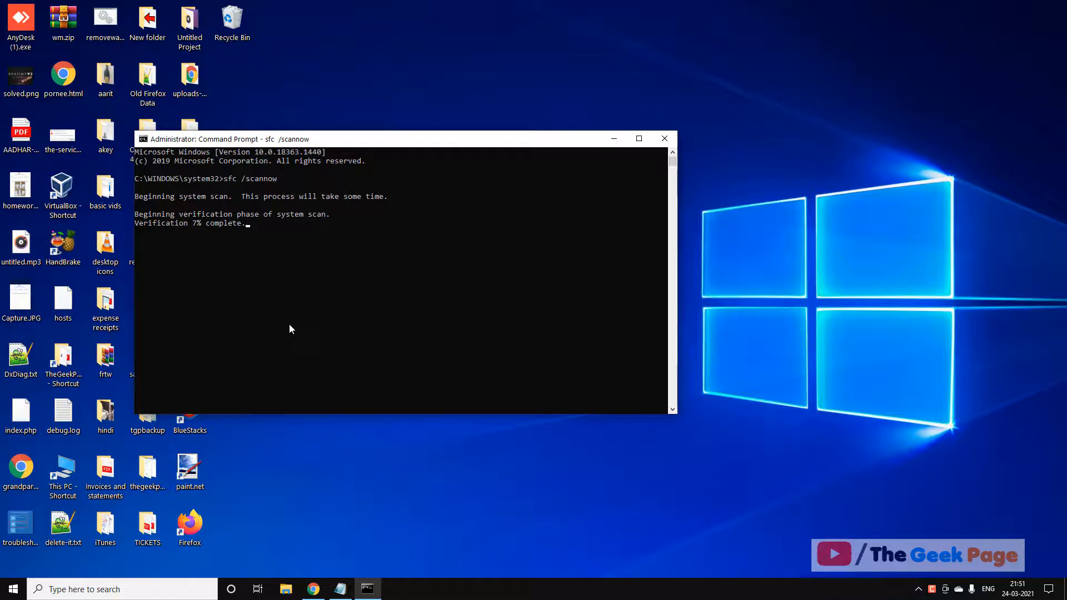
{"action": "mouse_move", "coordinate": [710, 228]}
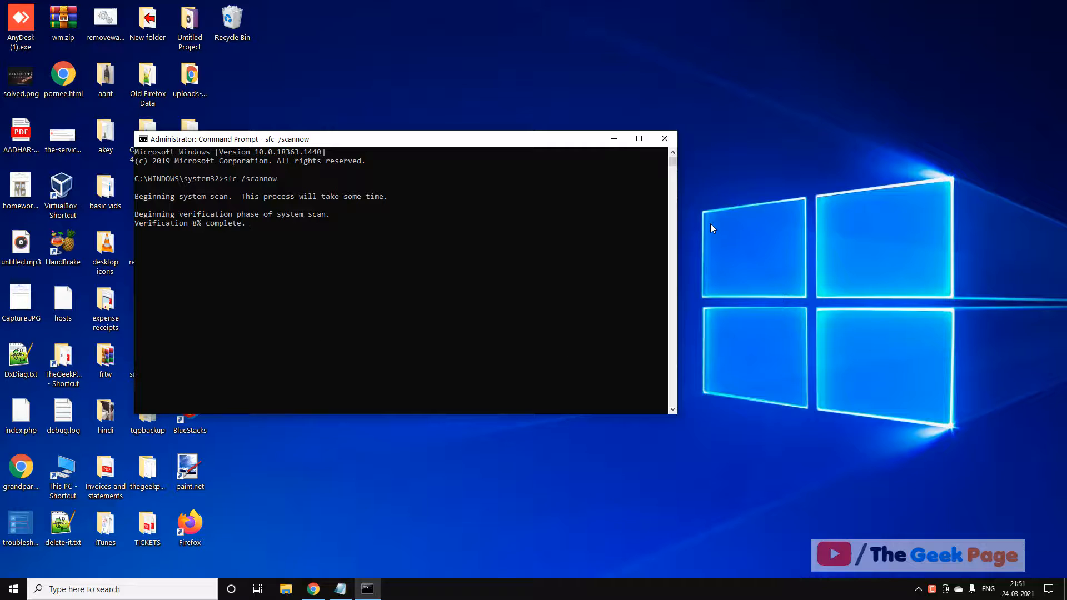